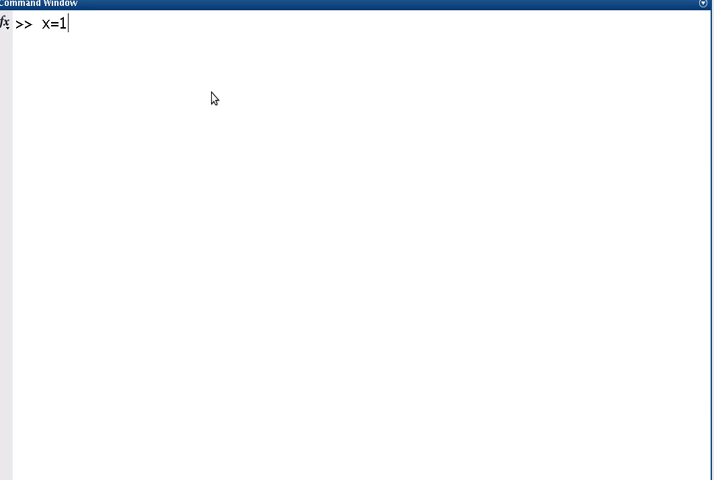
Step: Define x as 1:10 and y equal to x
text(:10)
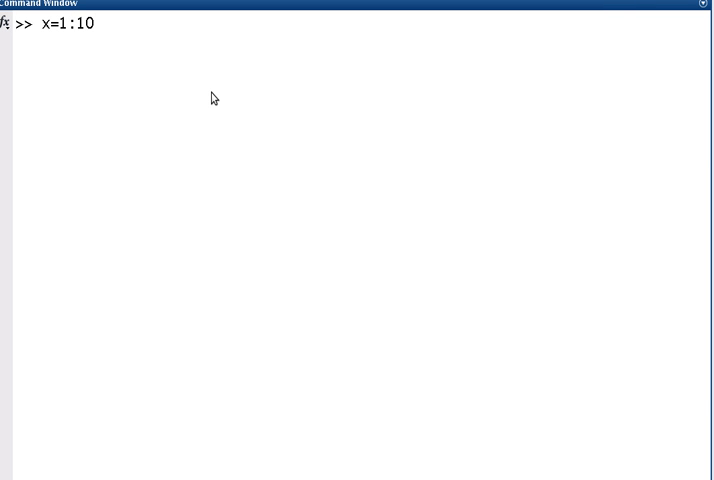
key(enter)
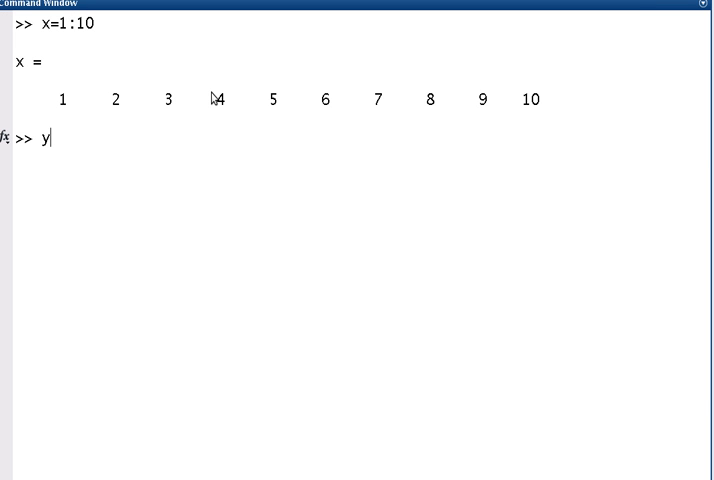
text(=x)
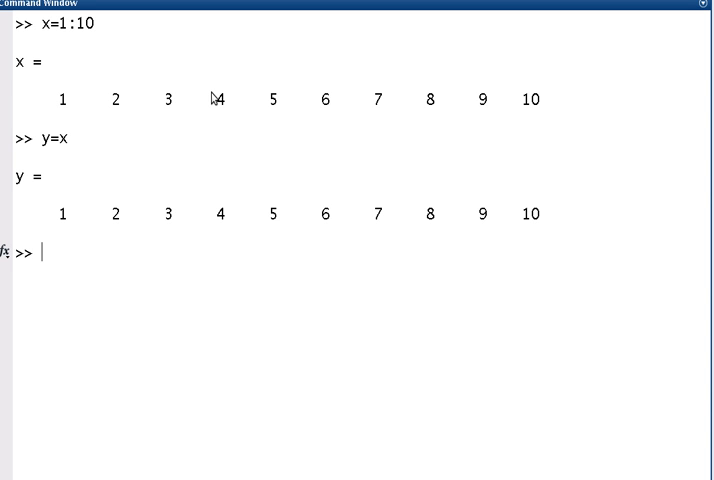
Step: Plot y against x with plot(x,y) in a new figure
text(plo)
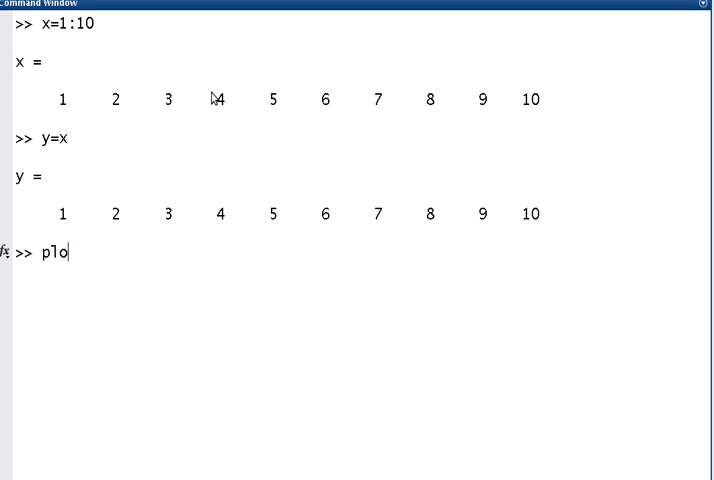
text(t(x,)
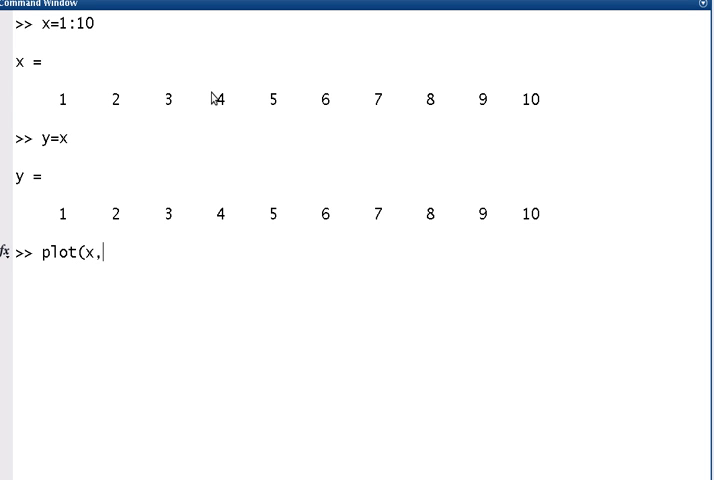
text(y))
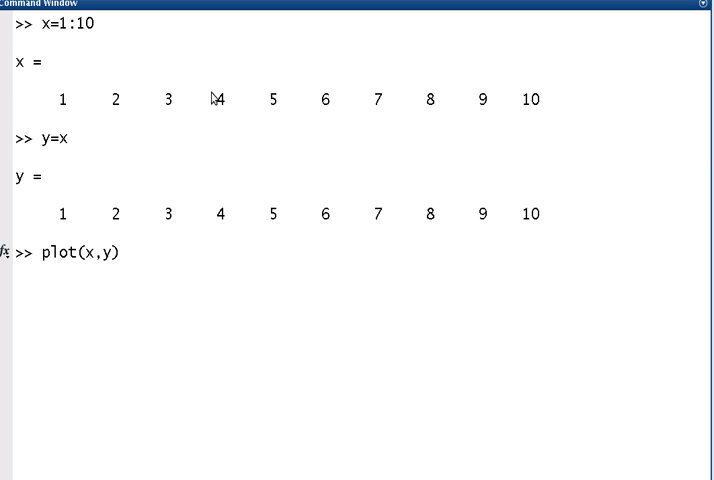
text(figure;)
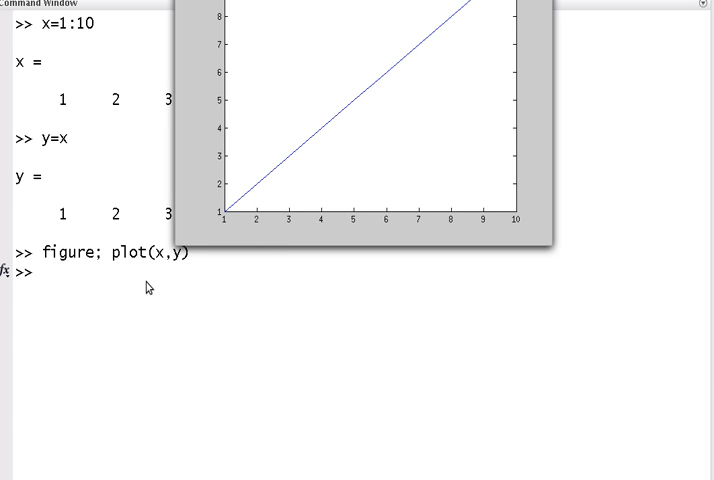
mouse_move(80, 277)
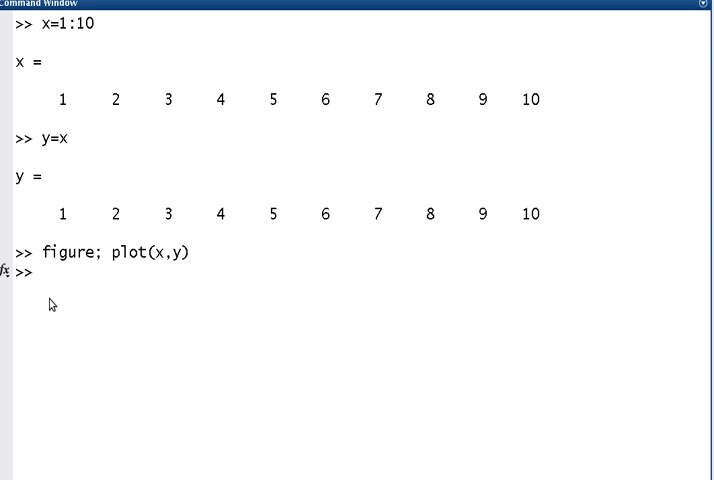
Step: Enter title('y vs x'), xlabel('x') and ylabel('y') for the plot
text(title()
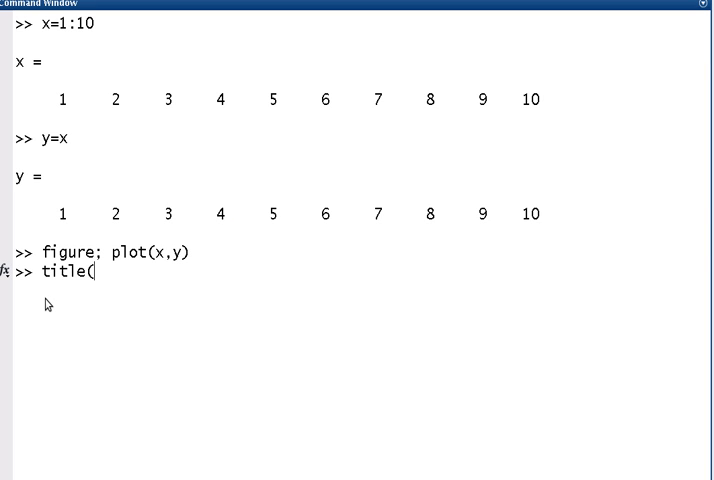
text('y vs)
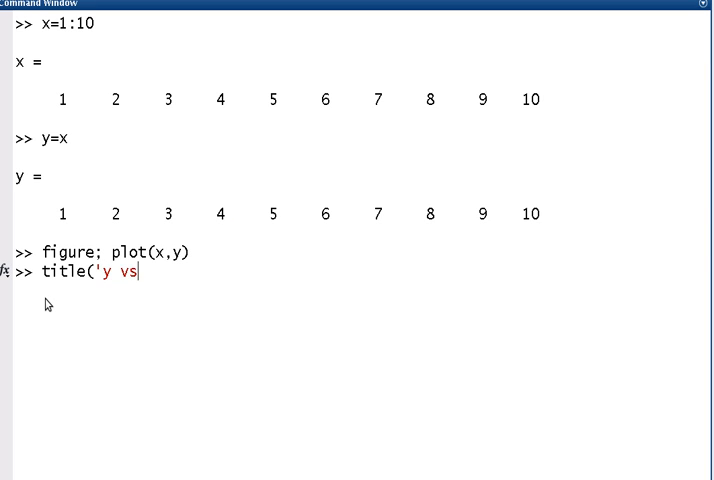
text(x')
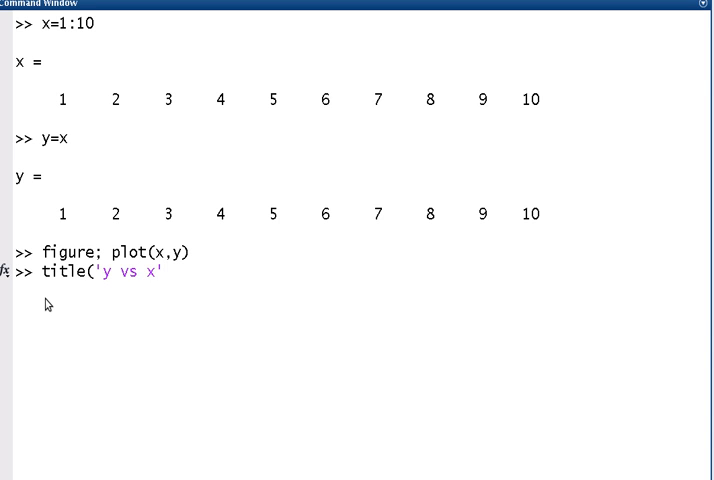
text())
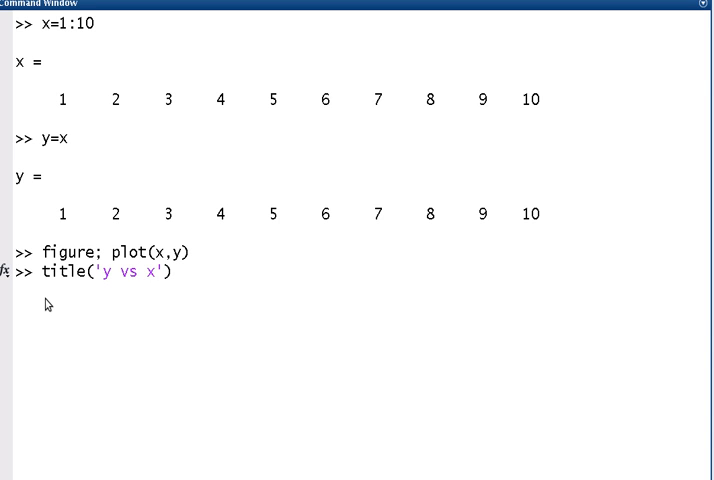
text(, x)
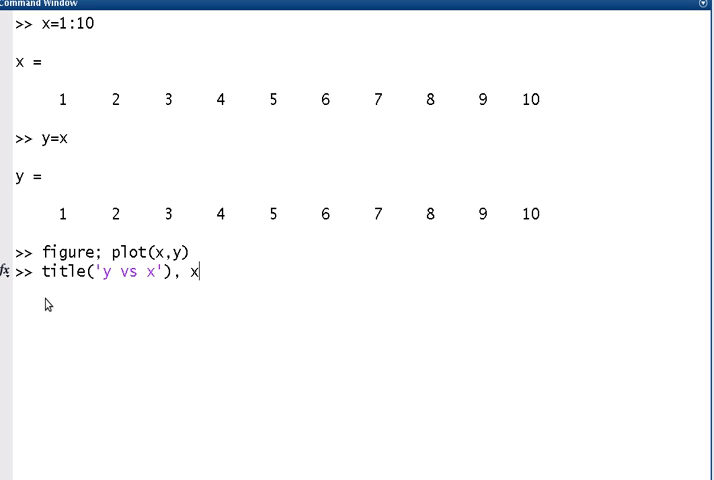
text(label()
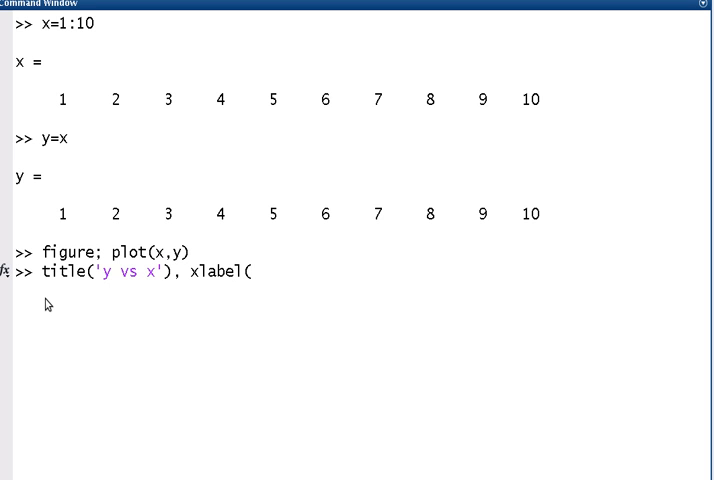
text('x'),)
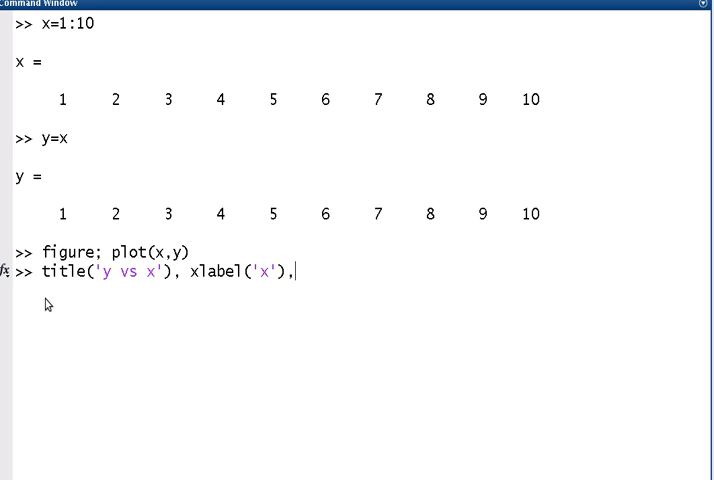
text(ylab)
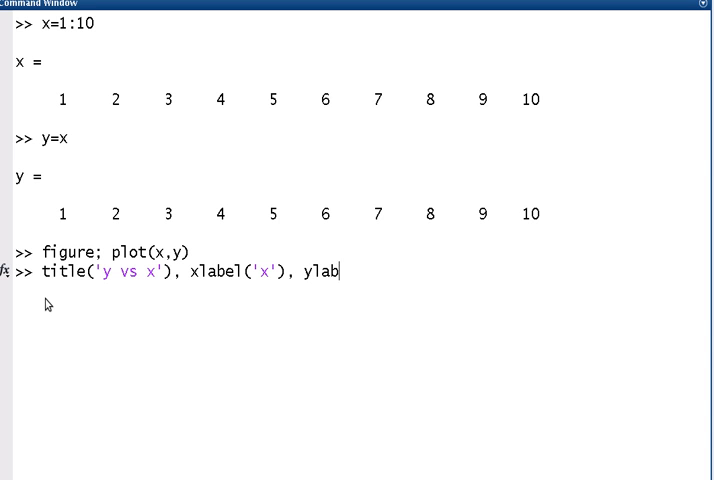
text(el('y)
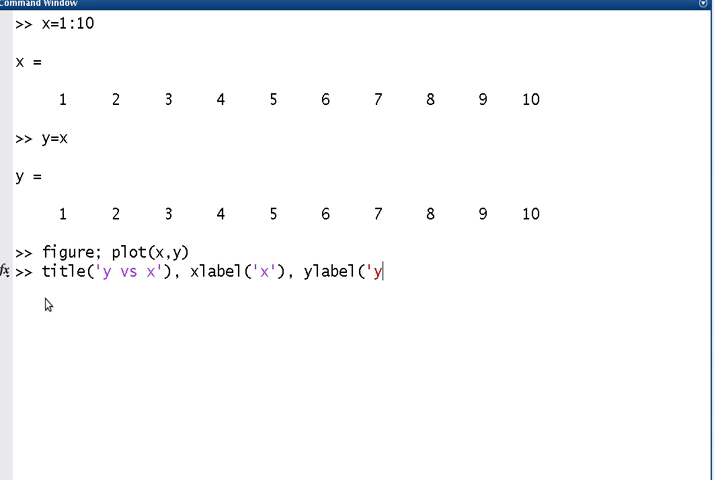
text('))
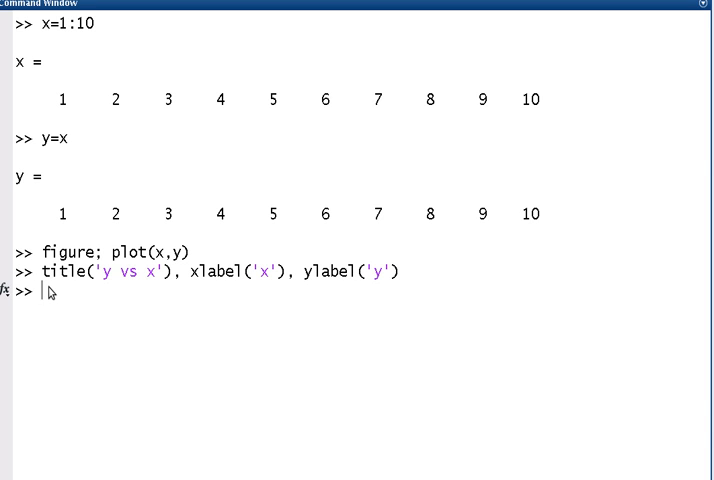
Step: Define y2=2*x; with output suppressed, removing a stray letter from the prompt
text(y=)
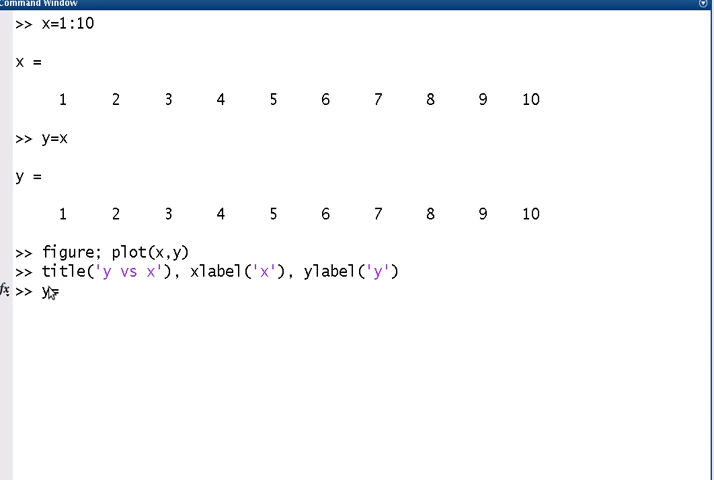
text(2)
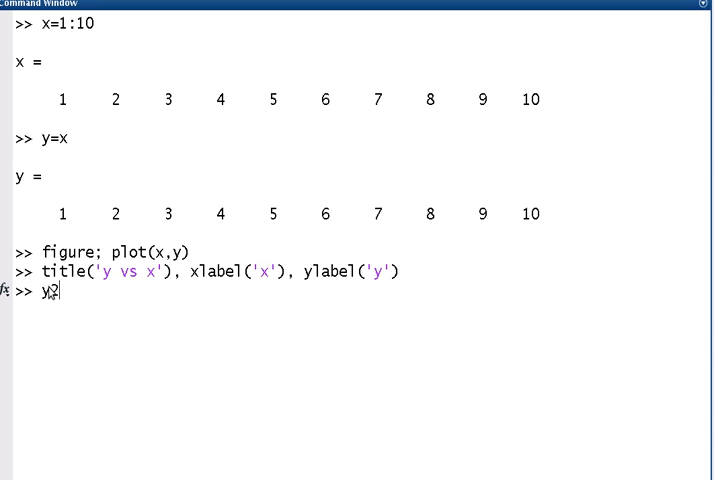
text(=2*x)
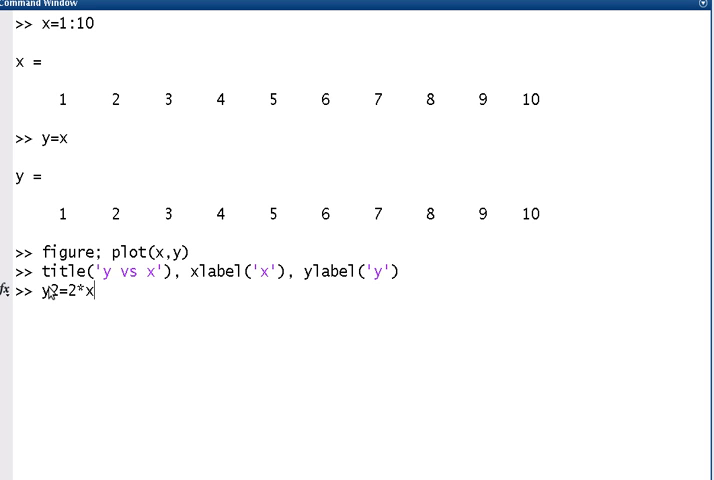
text(;)
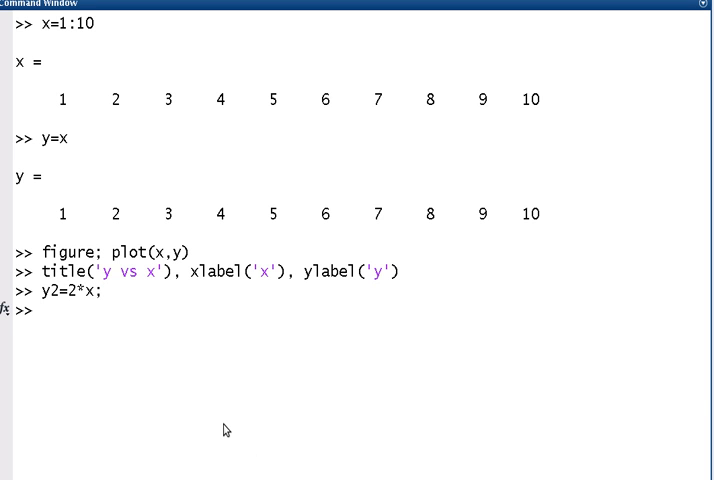
text(f)
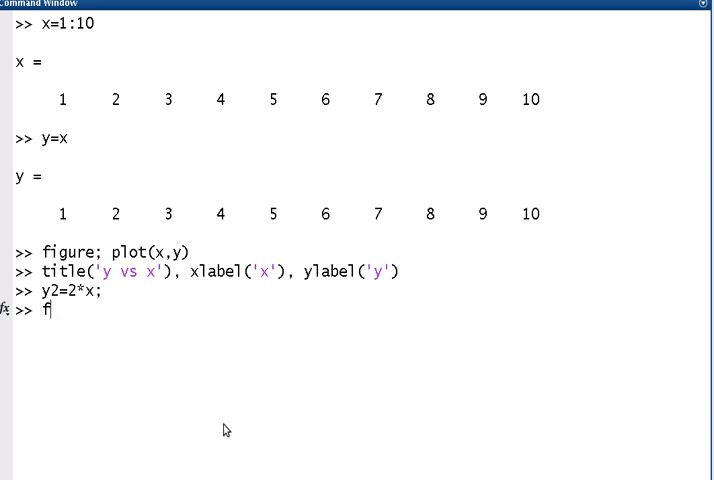
key(Backspace)
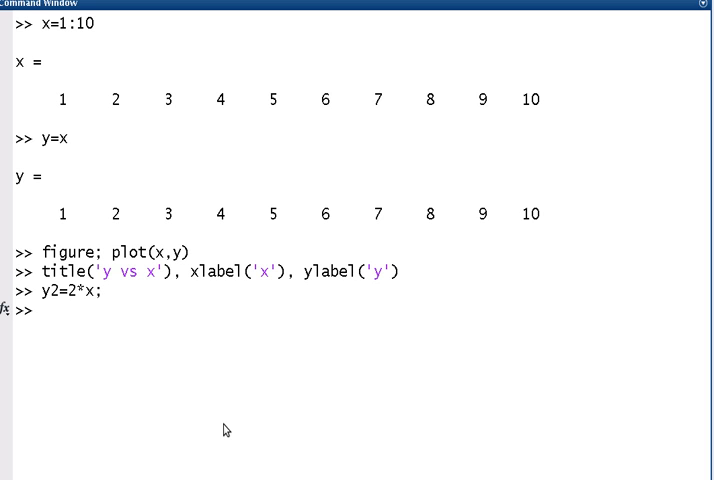
Step: Overlay plot(x,y2) between hold on and hold off
text(hold on)
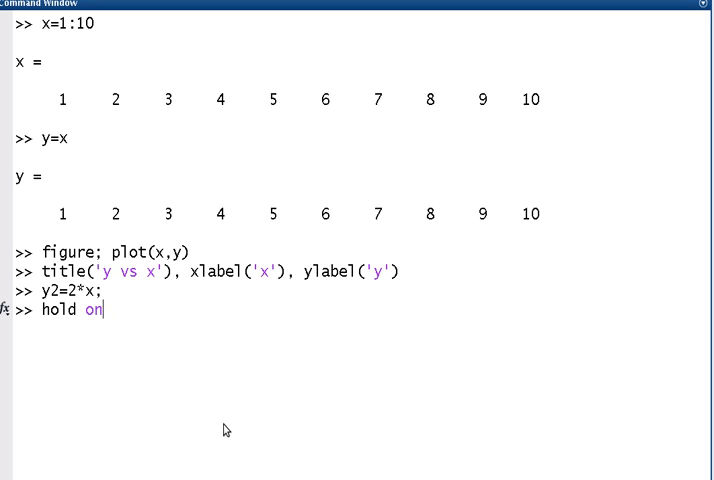
text(;)
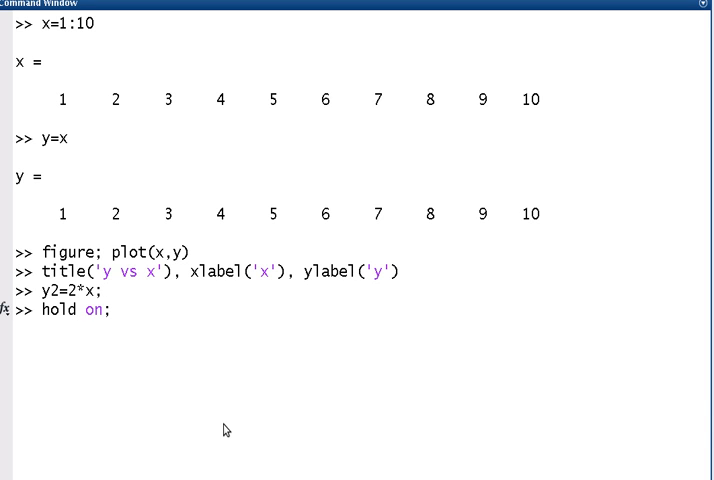
text(plot(x)
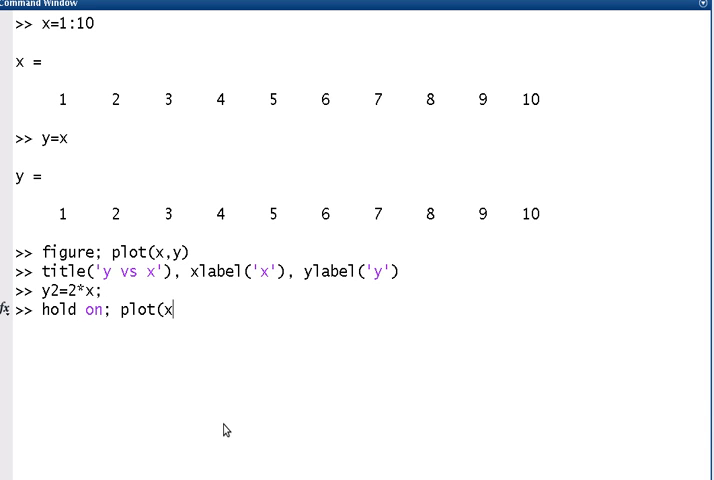
text(,y2)
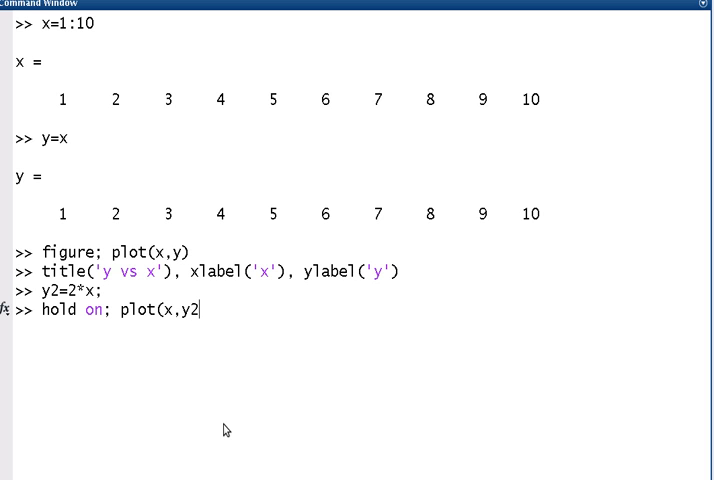
text())
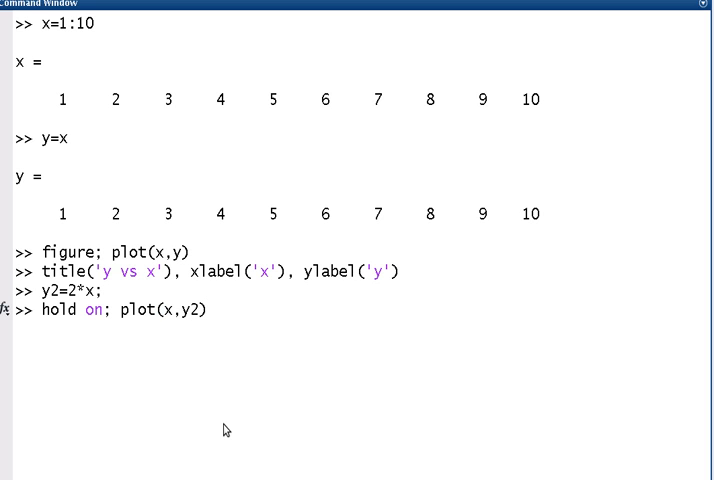
text(;)
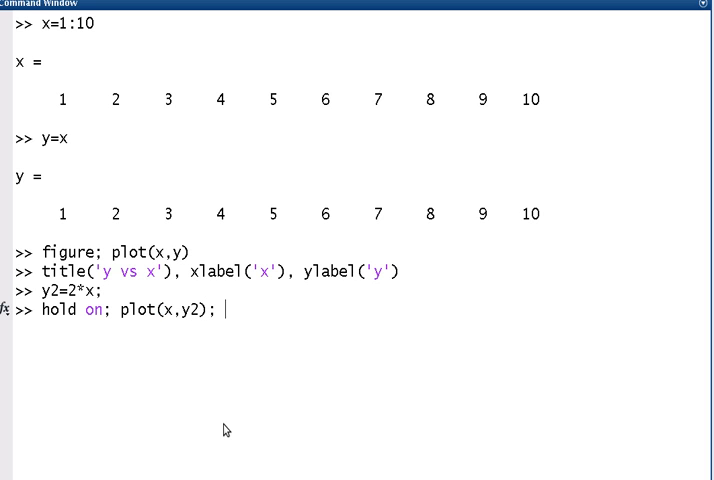
text(hold off;)
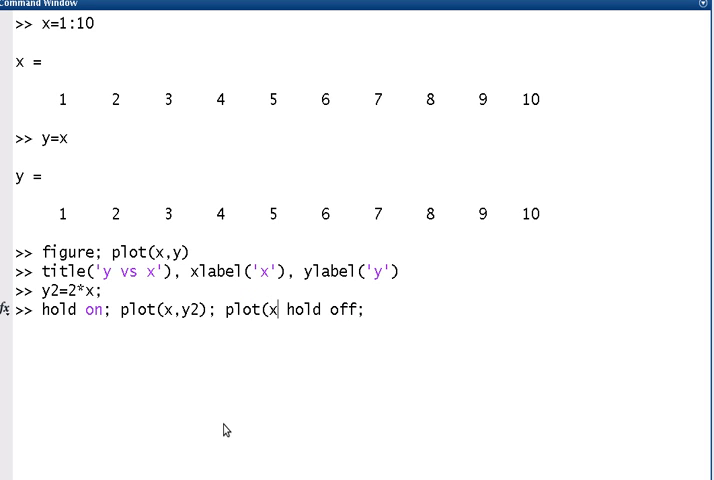
Step: Edit the overlay command so y2 is drawn in red with 'r'
text(y)
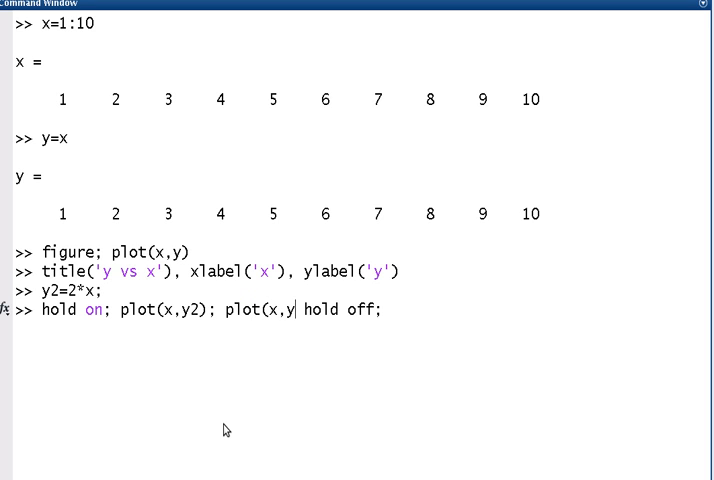
text(3)')
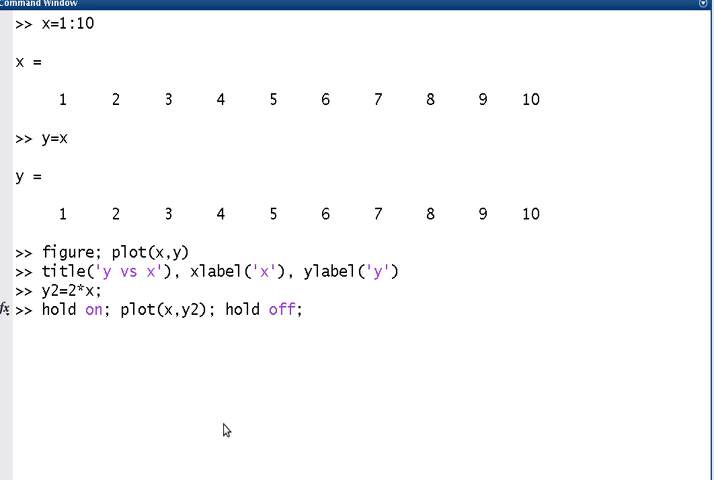
text(,)
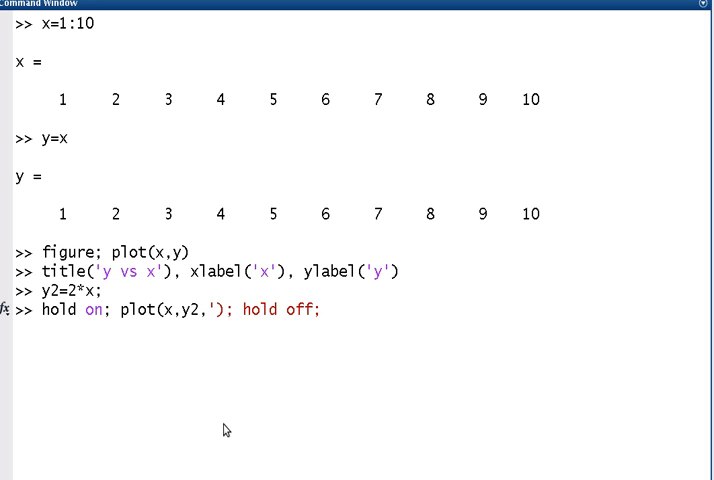
text(r)
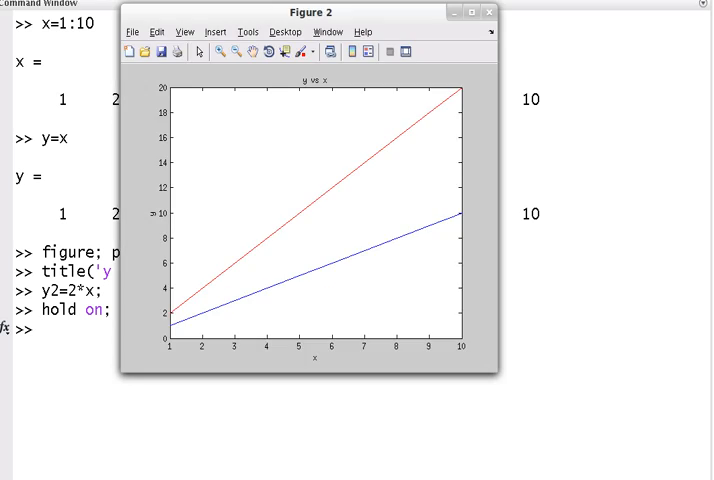
mouse_move(303, 303)
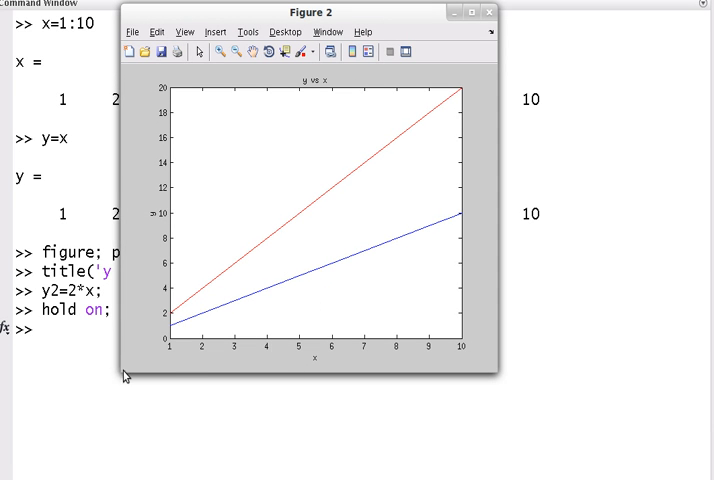
mouse_move(364, 224)
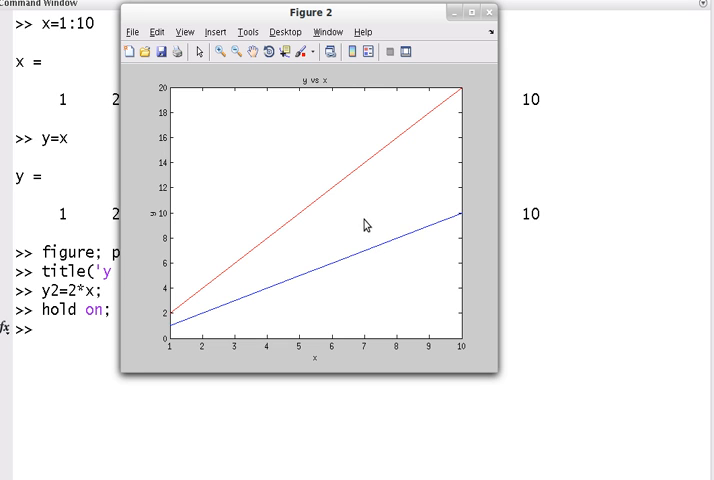
mouse_move(367, 73)
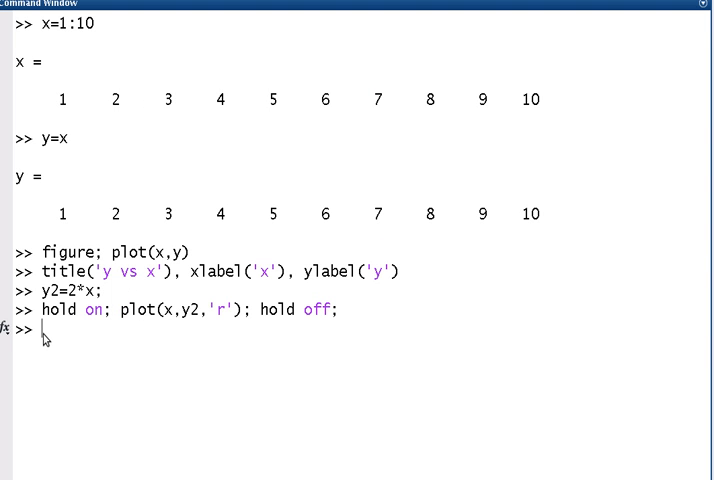
Step: Start a legend command with the first line's label
text(legends)
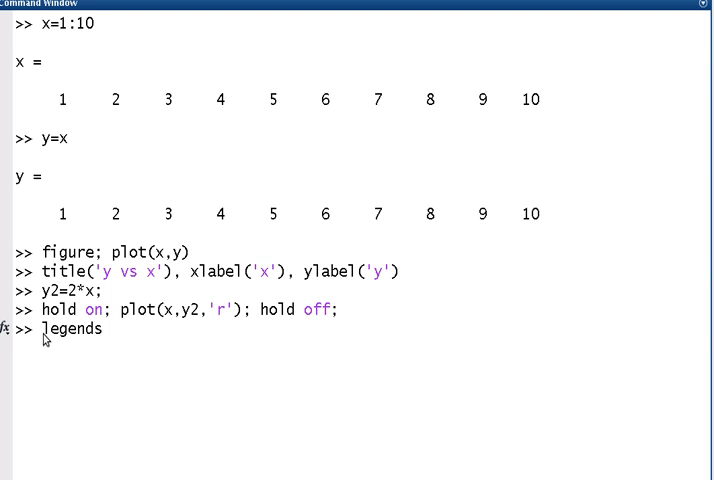
text((')
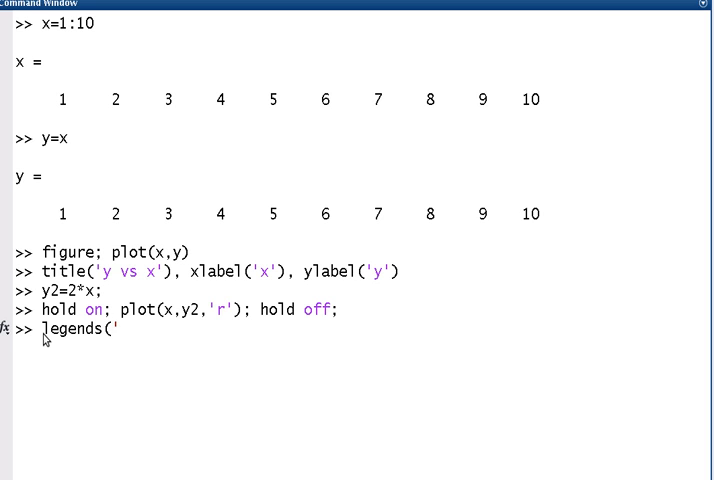
text(y vs x)
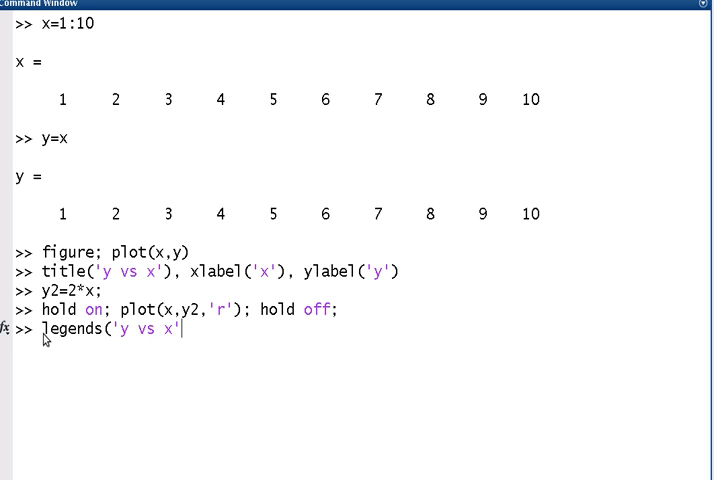
text())
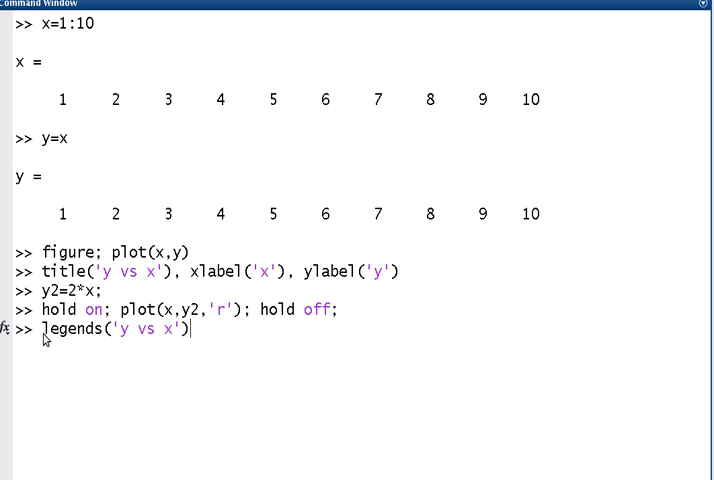
text(,)
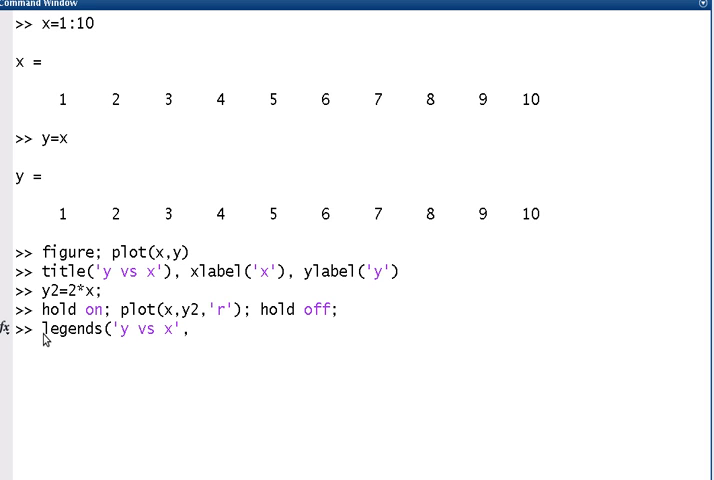
mouse_move(283, 343)
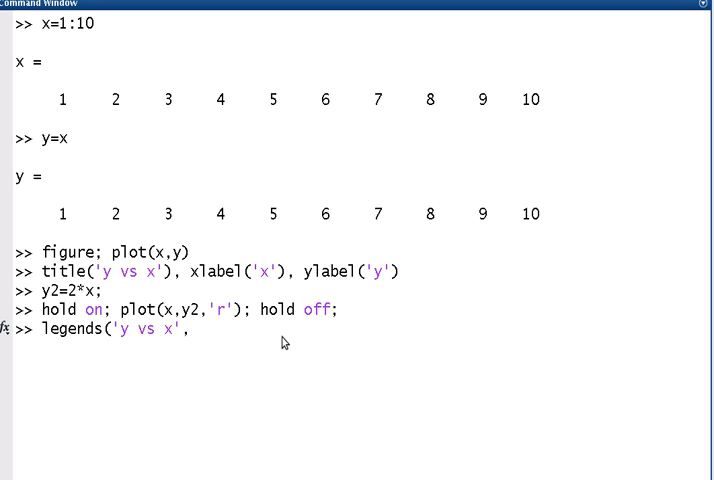
mouse_move(108, 342)
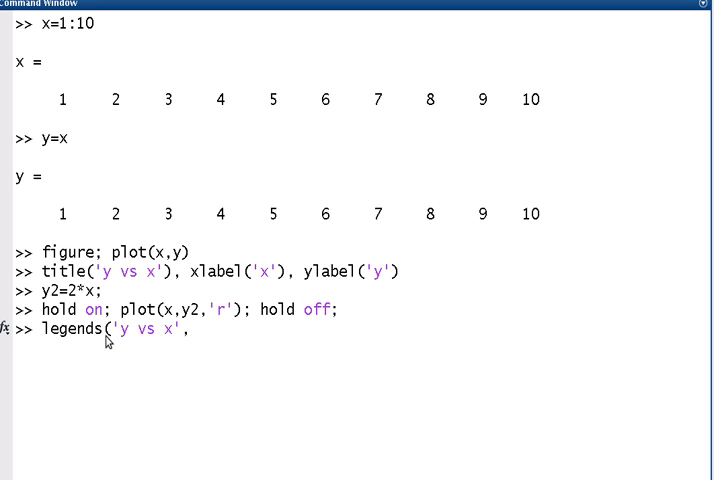
Step: Finish the 'y=2x' label and run the corrected legend('y=x','y=2x') command
text('y)
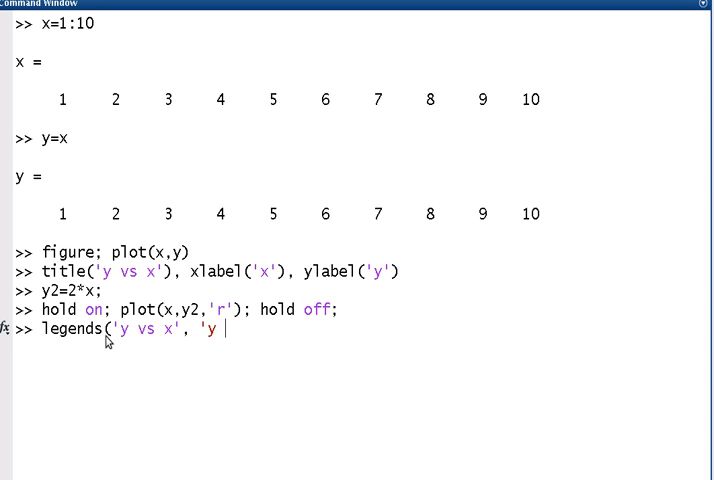
text(vs 2z)
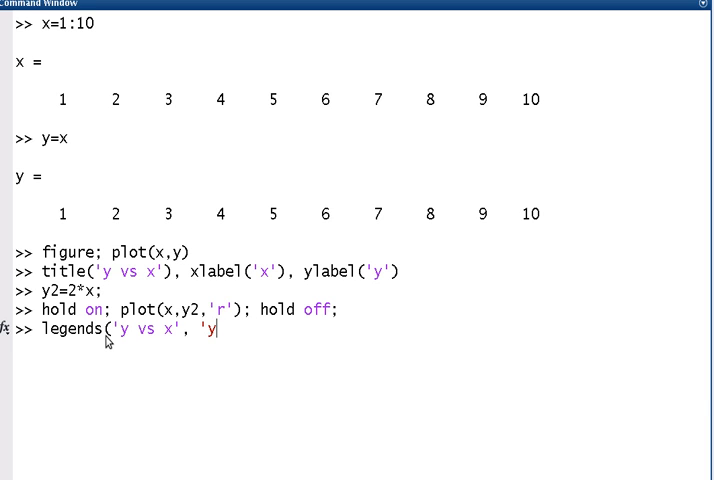
text(=2x')
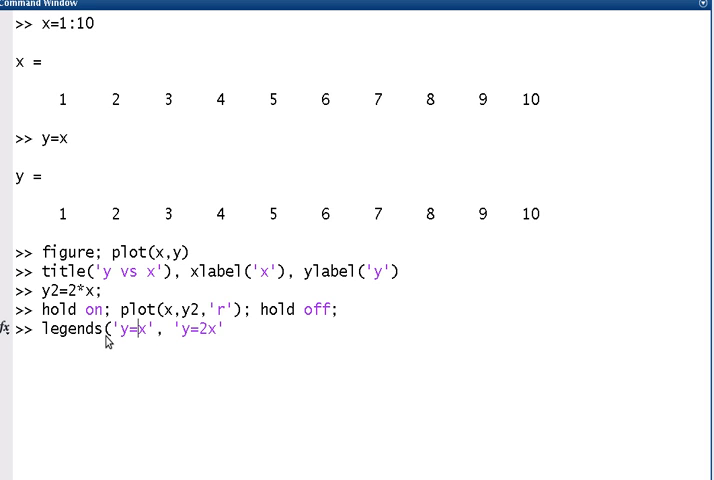
text())
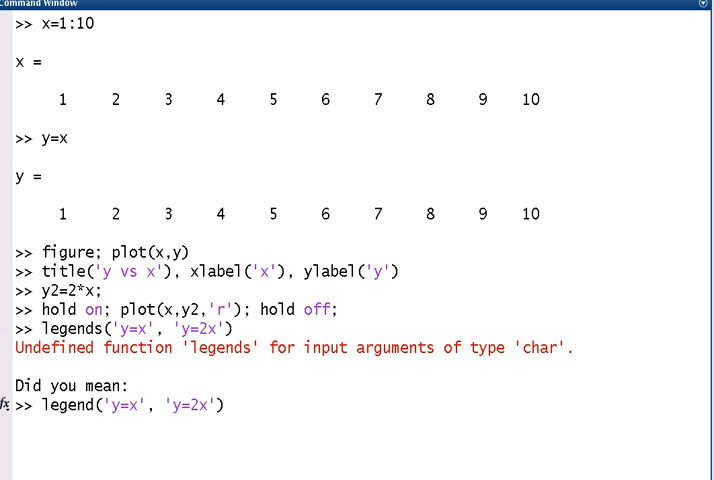
mouse_move(241, 435)
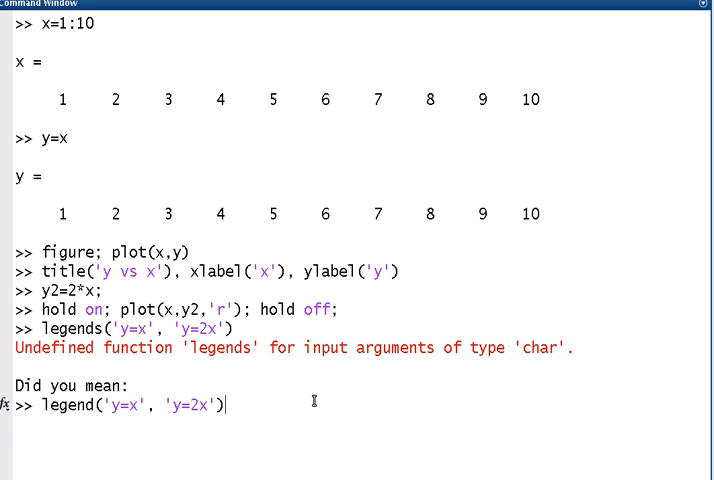
key(enter)
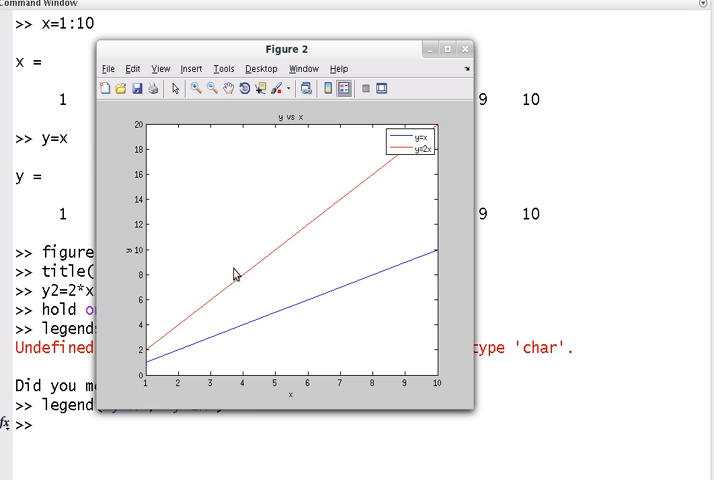
click(464, 48)
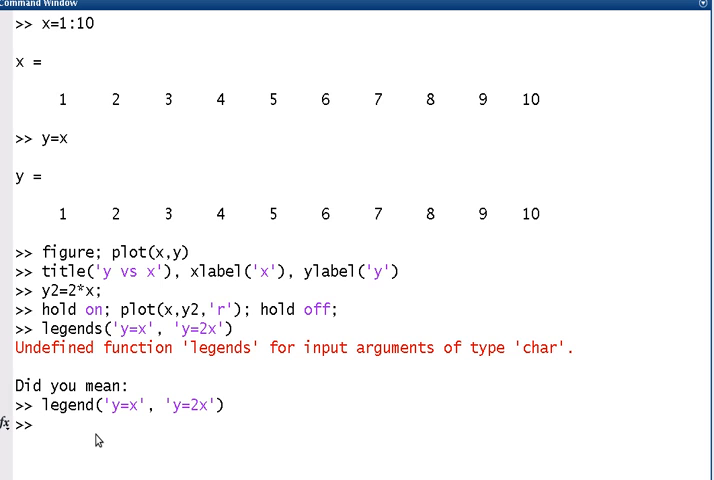
Step: Type figure; subplot(1,2,1); plot(x,y) at the prompt without running it
text(figure)
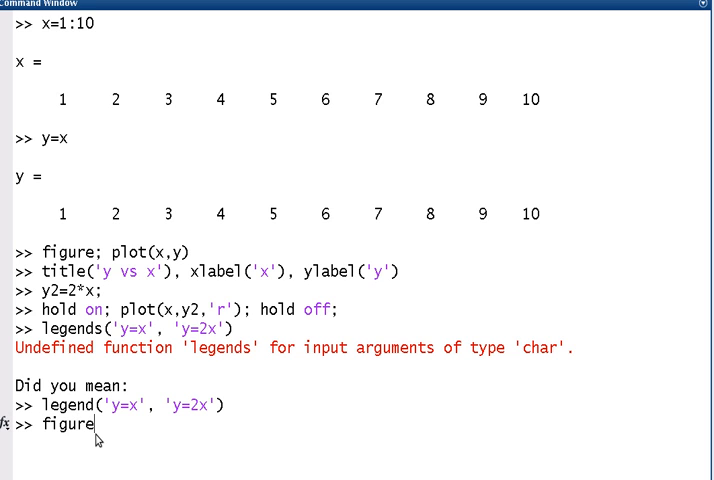
mouse_move(82, 293)
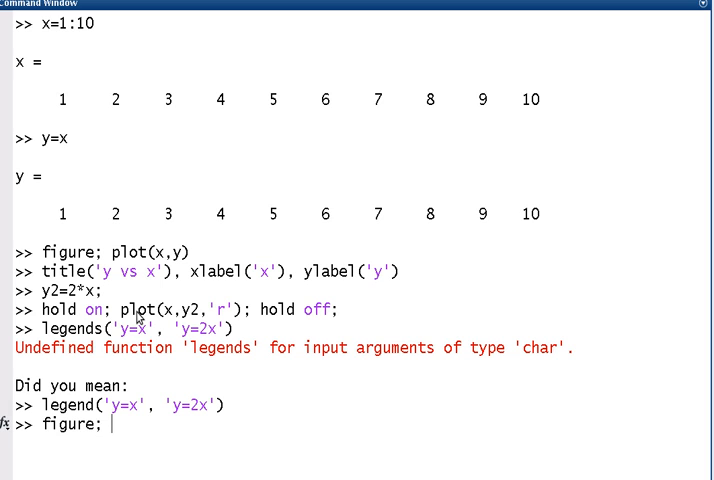
text(subplo)
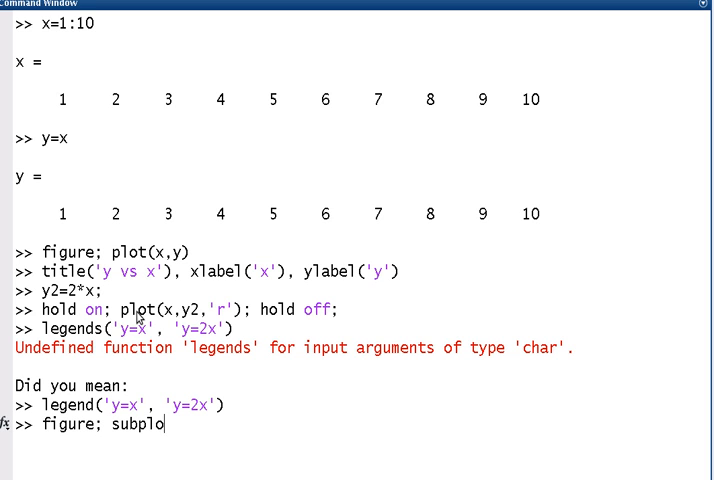
text(t()
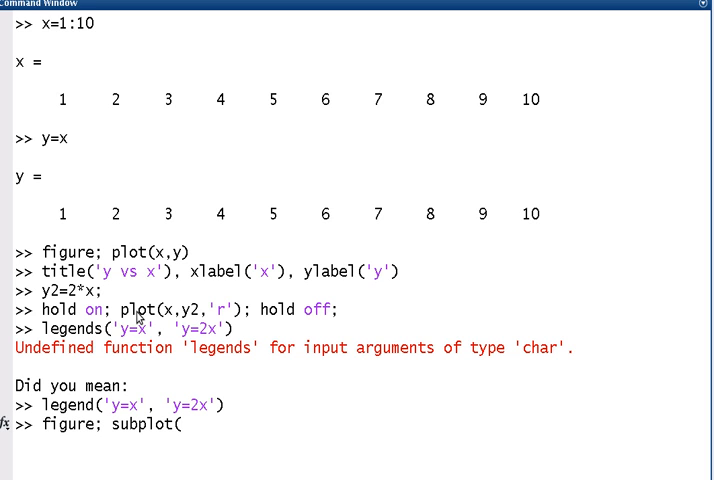
text(1,2)
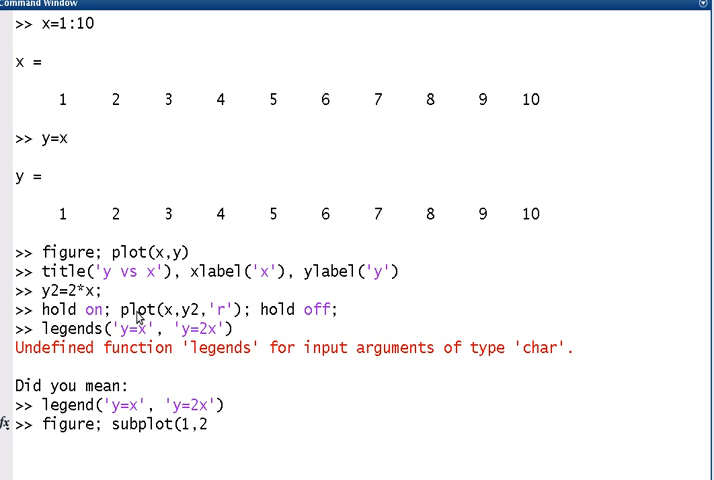
text(,)
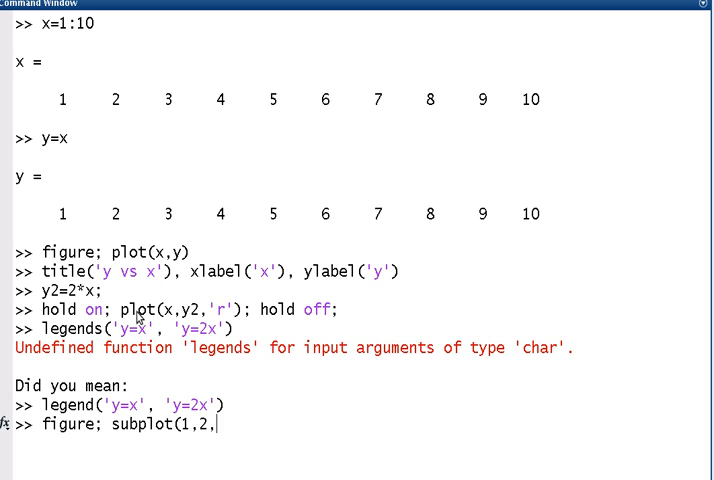
text(1))
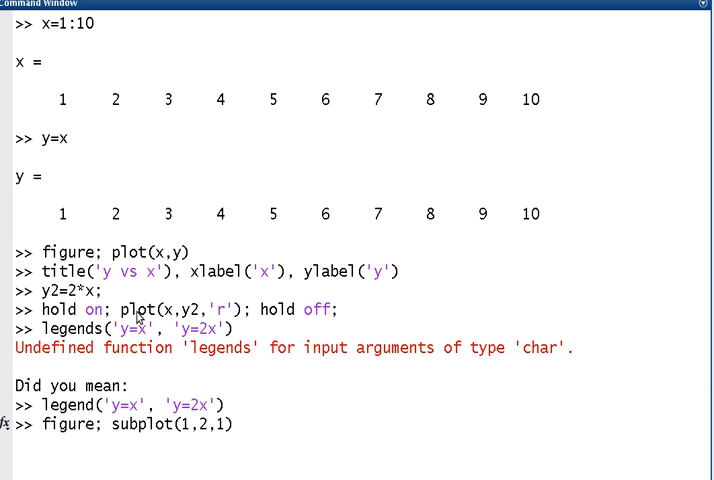
text(;)
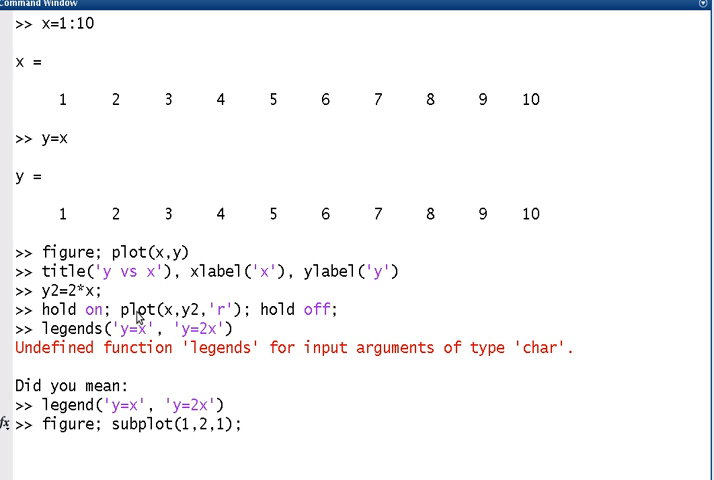
text(plot(x)
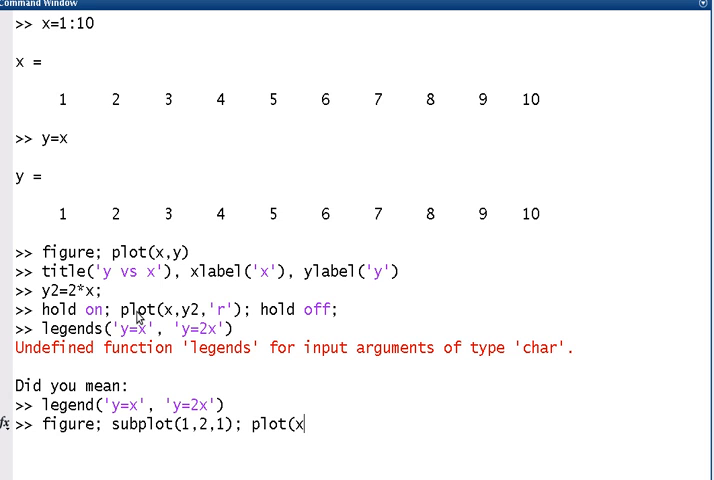
text(,y))
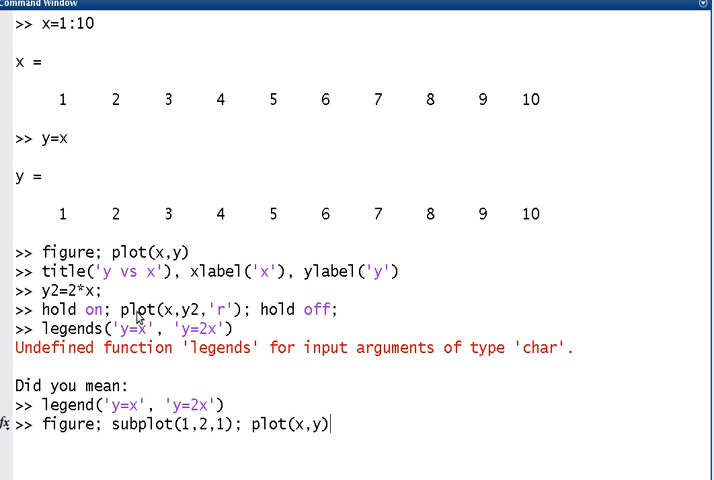
mouse_move(108, 428)
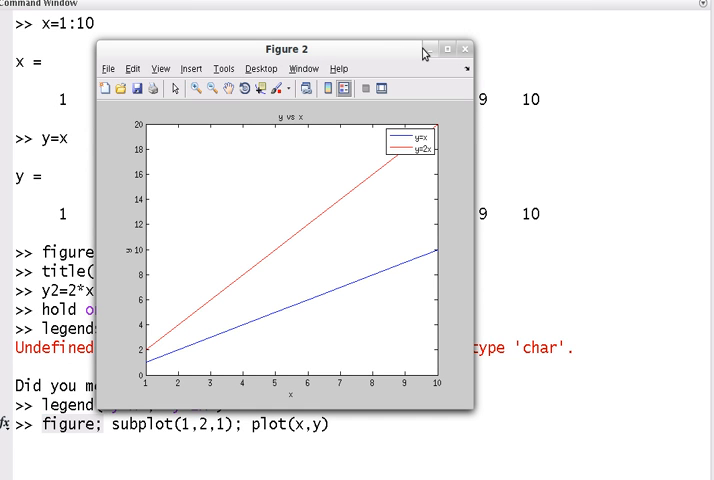
Step: Enter subplot(1,2,2); plot(x,y2) to fill the right-hand panel
click(464, 48)
text(subplot()
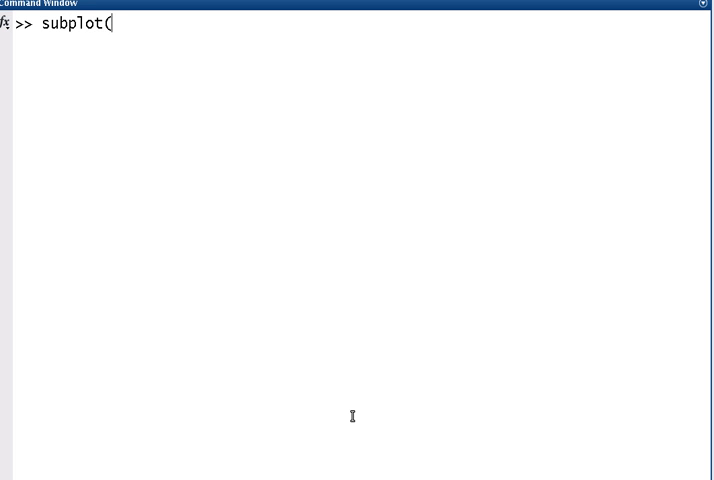
text(1,2)
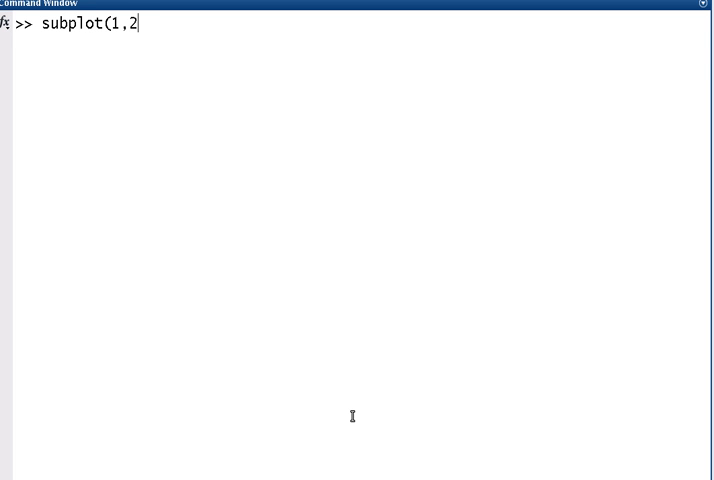
text(,2);)
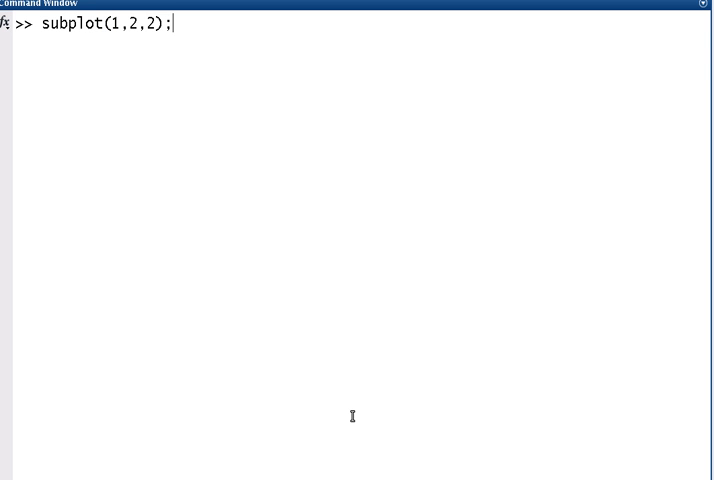
text(plot()
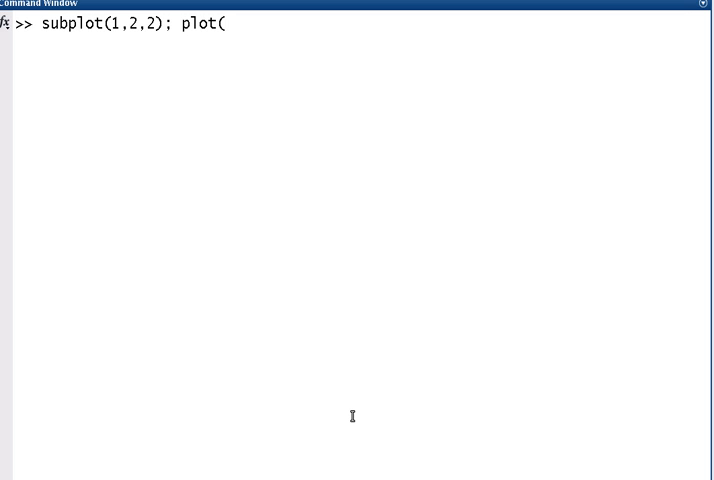
text(x,y2))
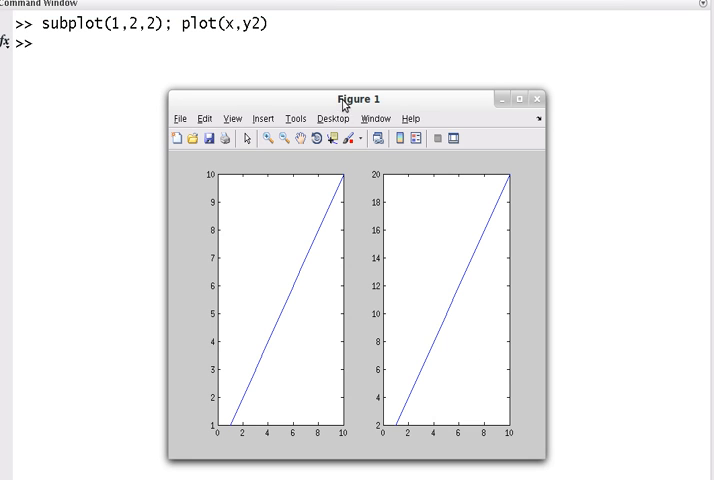
Step: Add the 'r-' specifier to plot(x,y2) for a red solid line
click(537, 99)
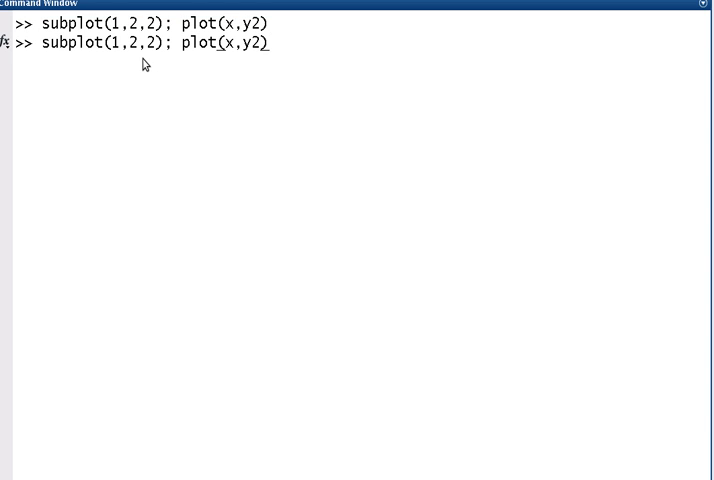
text(,'r')
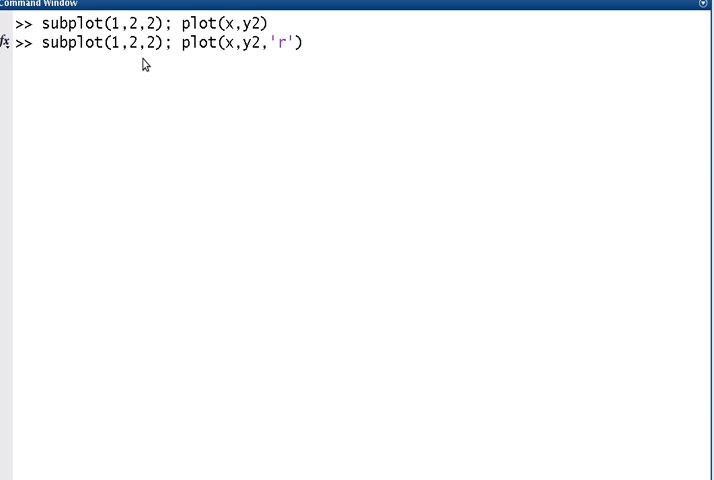
text(-)
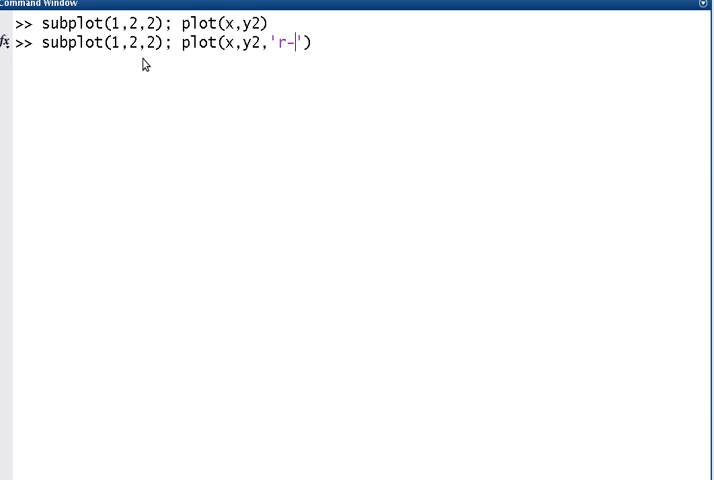
text(*)
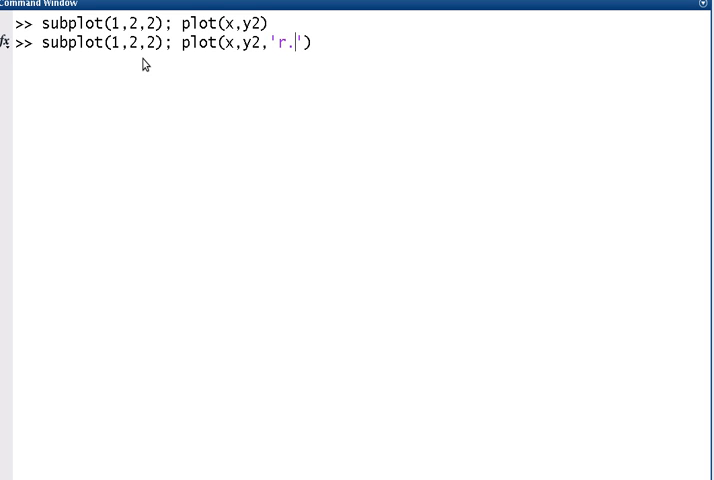
key(Backspace)
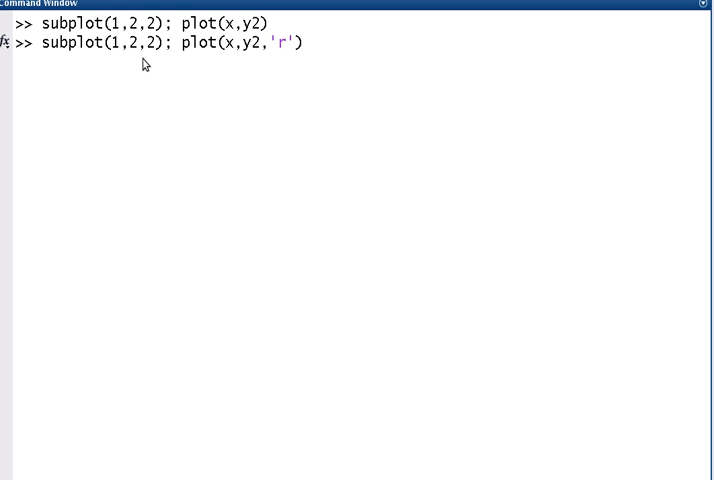
text(-)
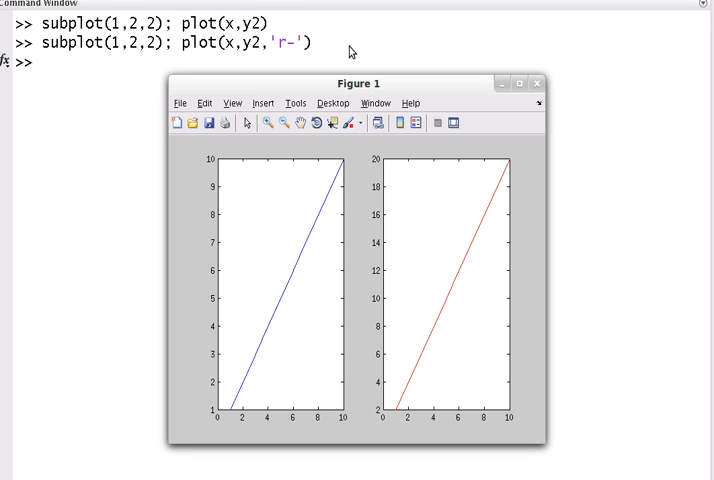
Step: Rerun the right-hand plot with the 'r*' specifier for red star markers
click(537, 83)
text(subplot(1,2,2); plot(x,y2,'r*'))
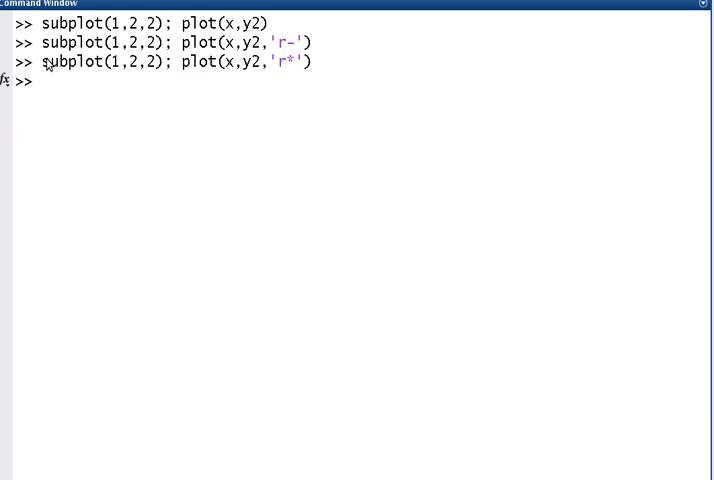
double_click(100, 62)
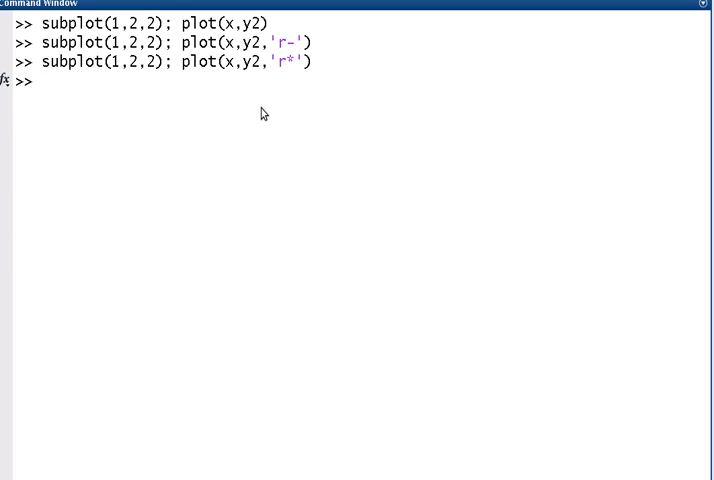
Step: Set a title on the right-hand panel with a title command
text(title()
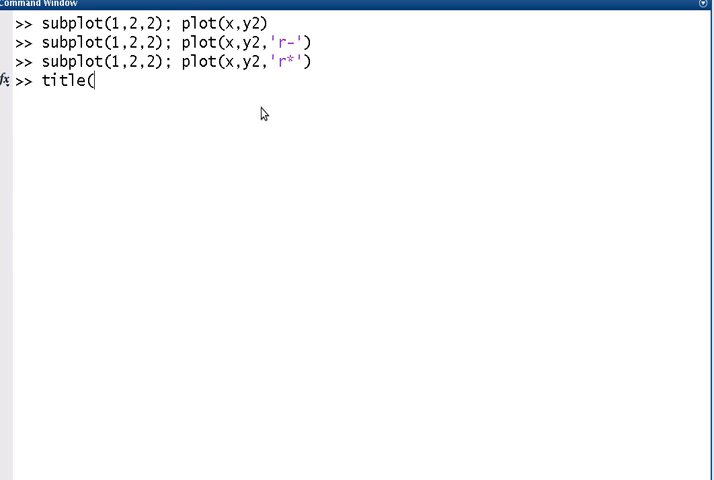
text('y=2)
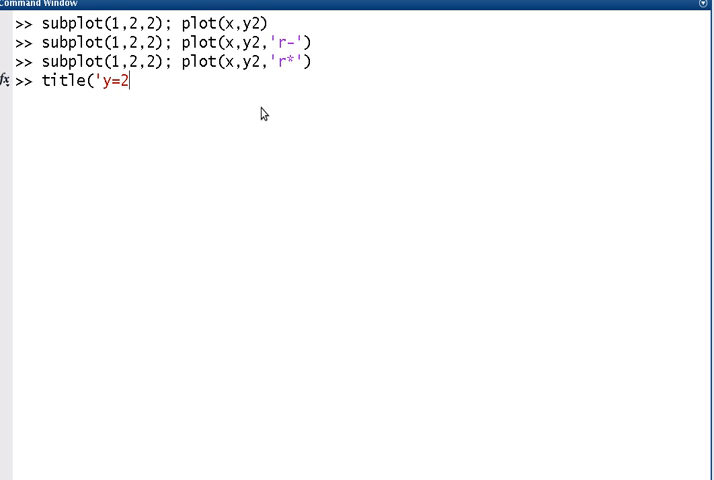
key(BackSpace)
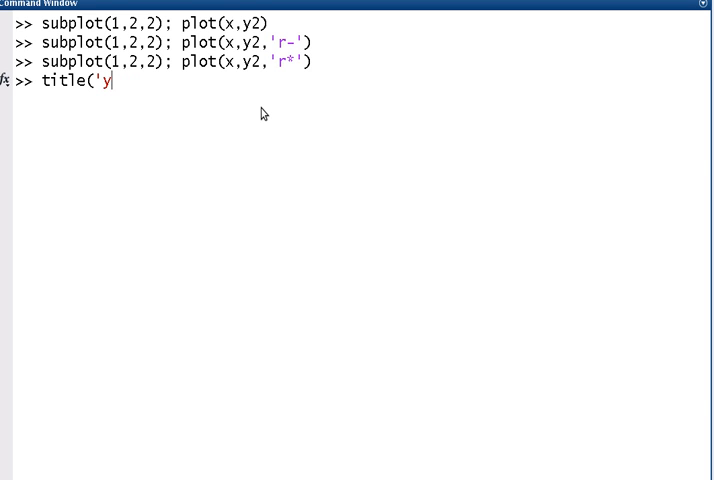
text(vs x'))
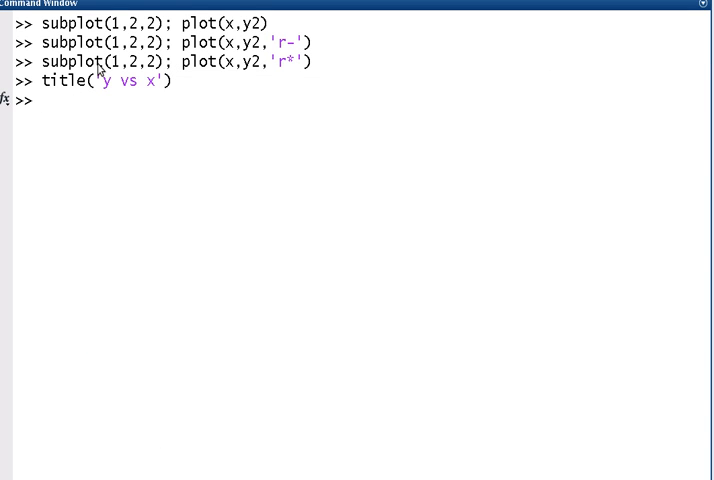
mouse_move(113, 103)
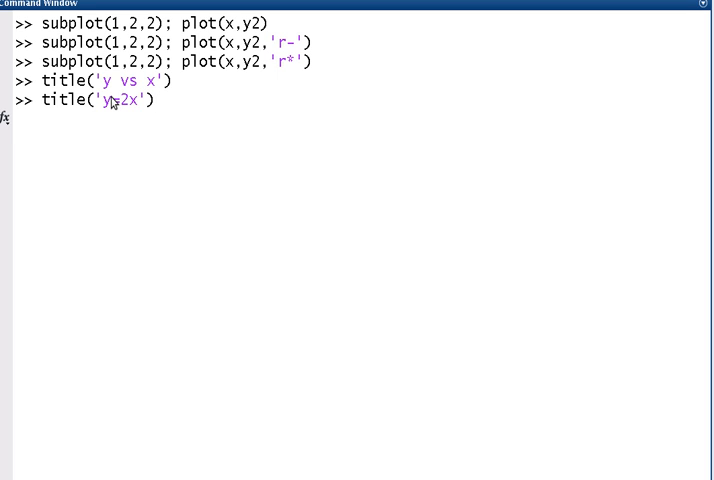
Step: Select the left panel with subplot(1,2,1) and title it 'y=x'
text(subpl)
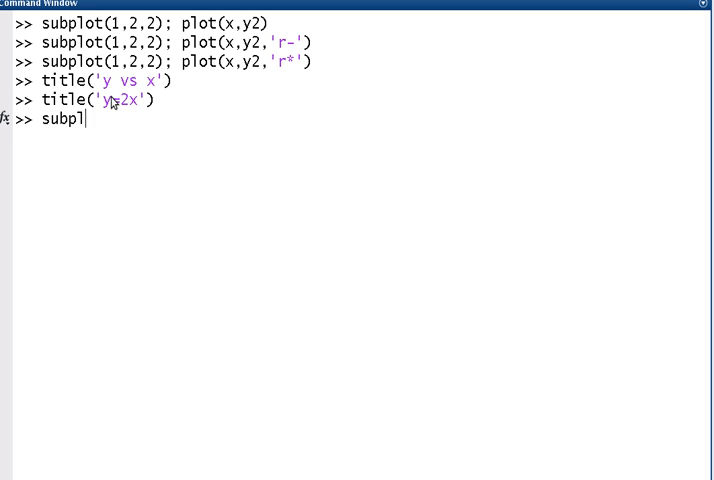
text(ot(1)
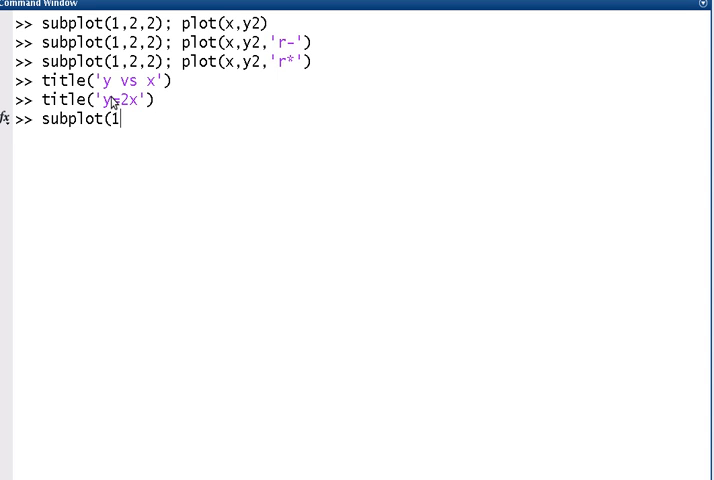
text(,2,1))
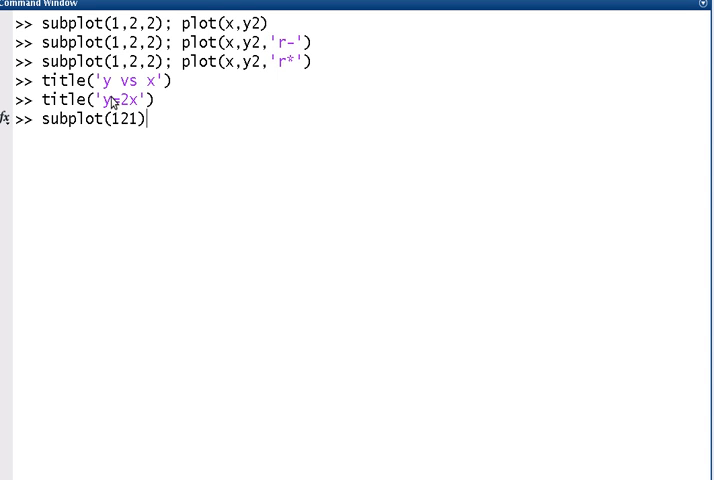
text(;)
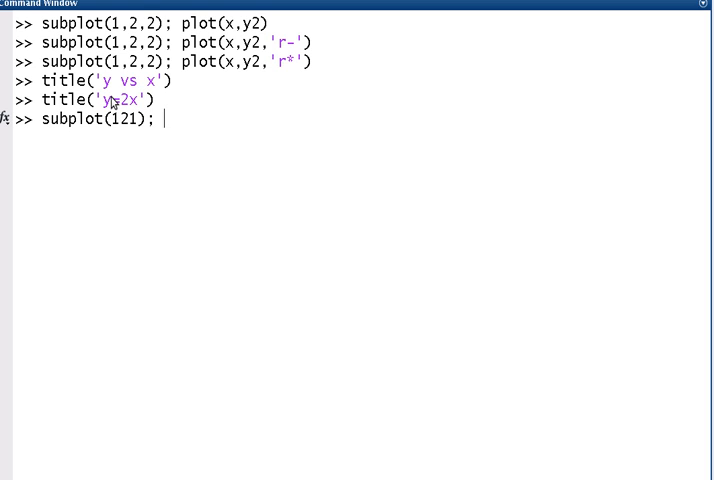
text(title()
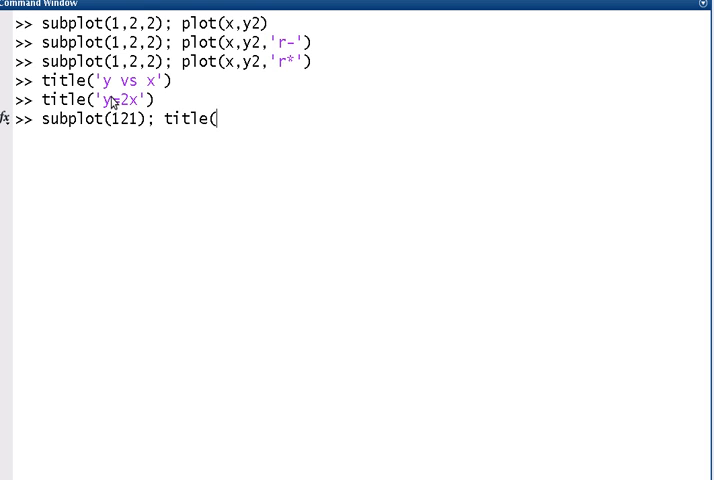
text('y=)
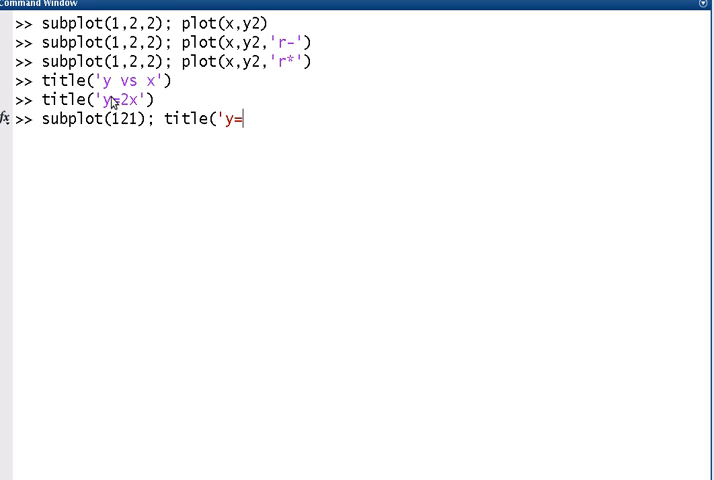
text(x'))
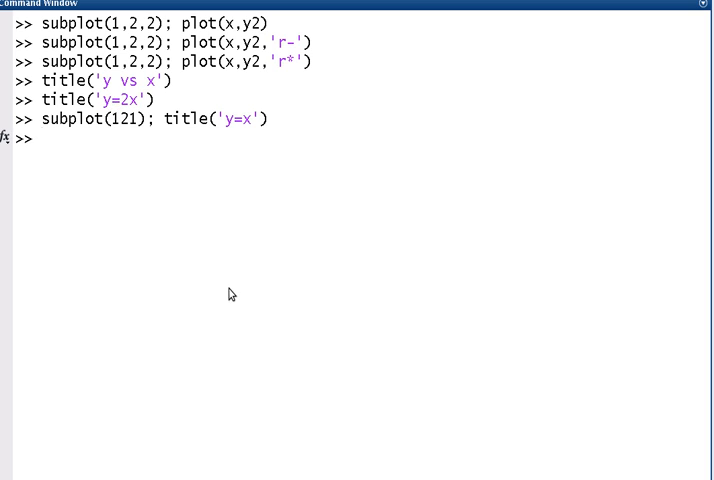
Step: Run the title command and view Figure 1 with both titled subplots, y=x and y=2x
key(Return)
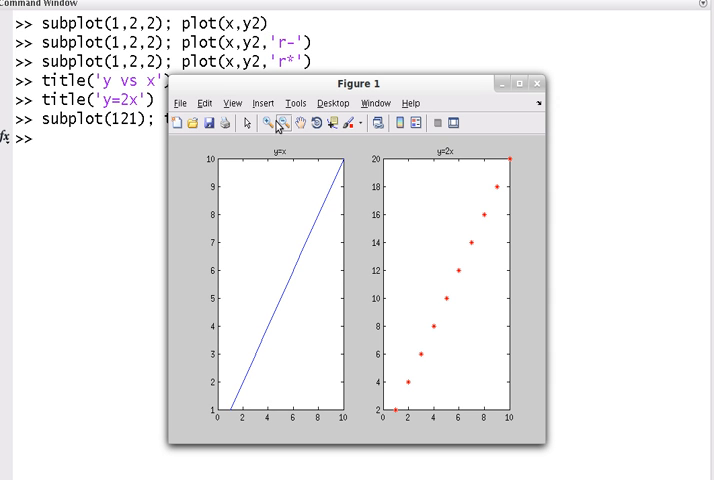
mouse_move(310, 193)
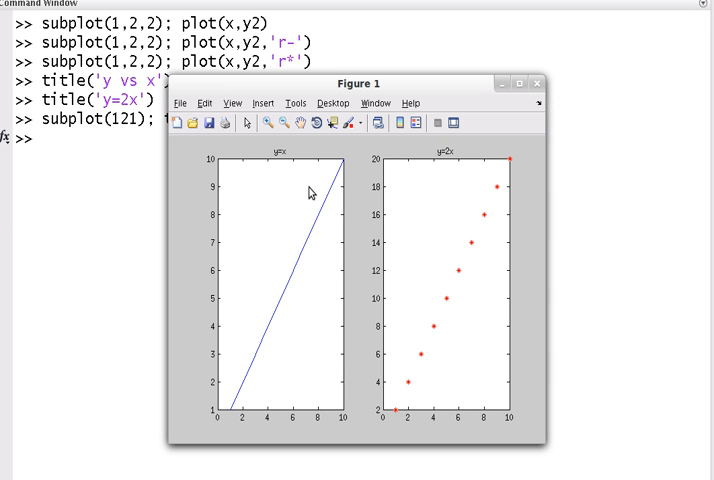
mouse_move(304, 200)
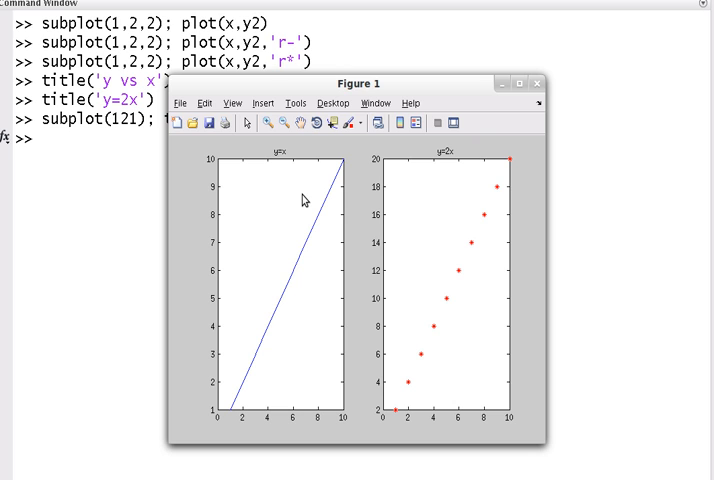
mouse_move(296, 200)
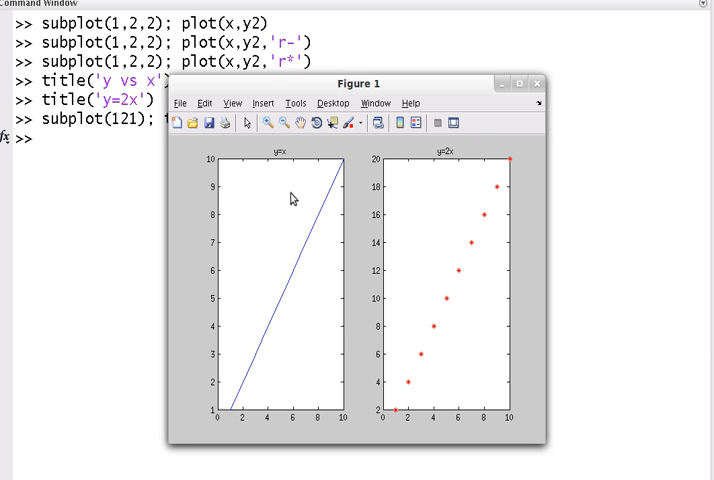
mouse_move(285, 219)
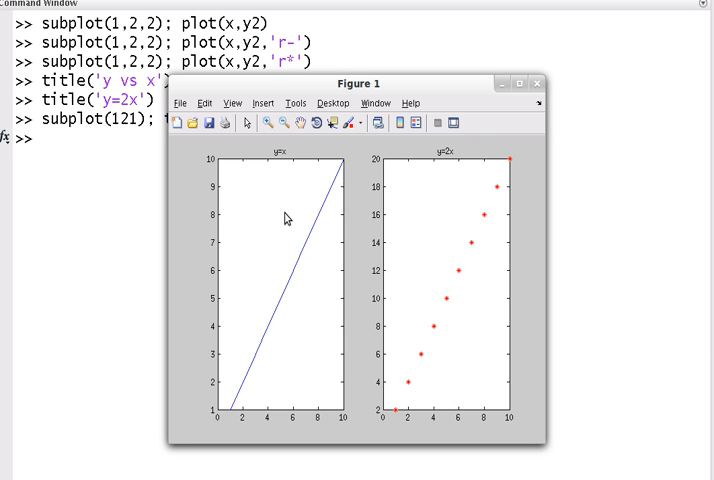